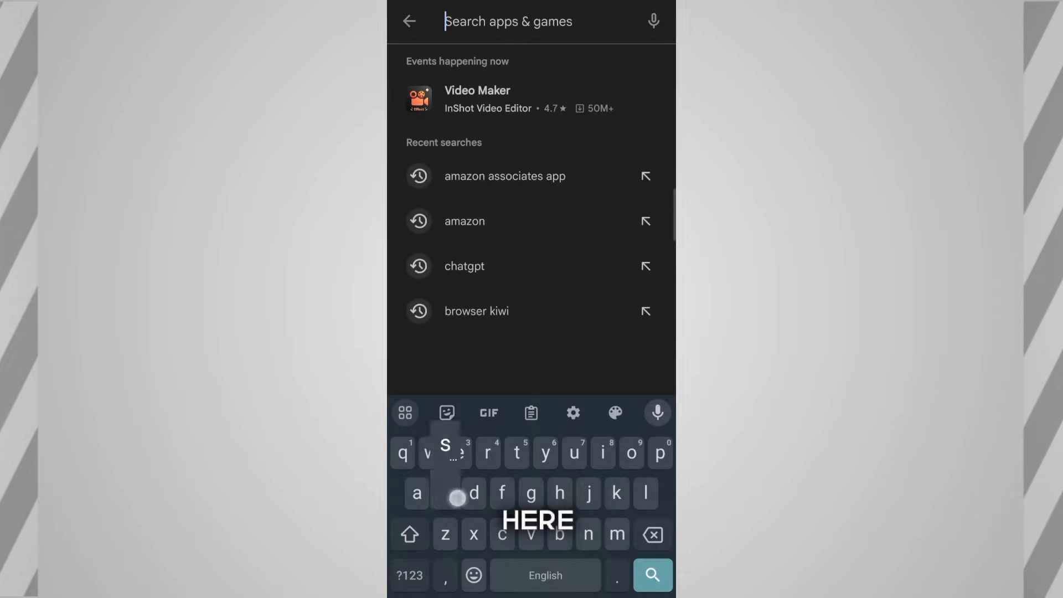
# - Find Snapchat in the Play Store and launch it to the camera screen
pyautogui.write('Snapchat')
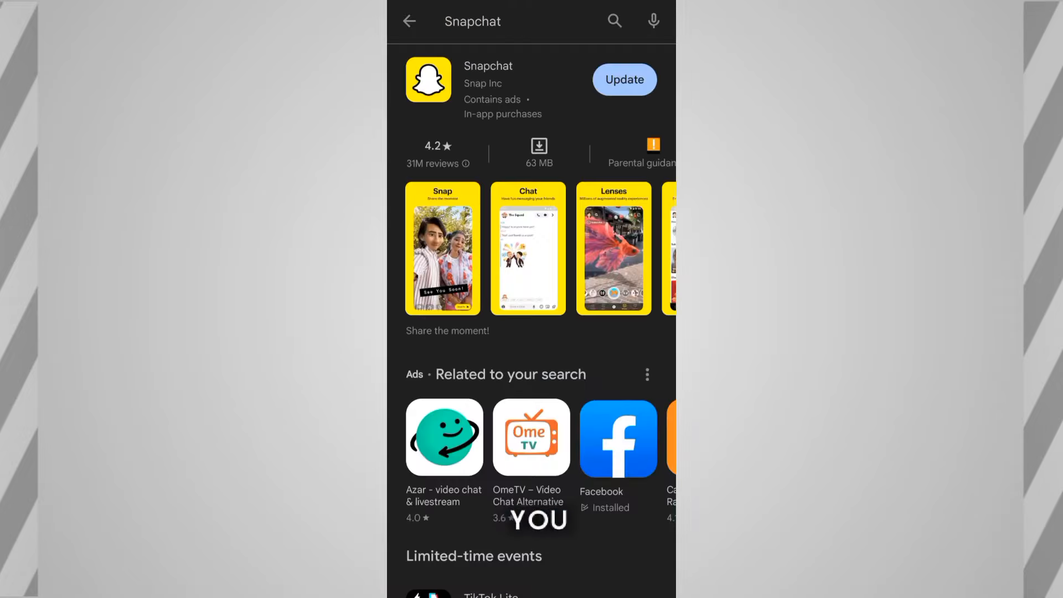
pyautogui.click(623, 79)
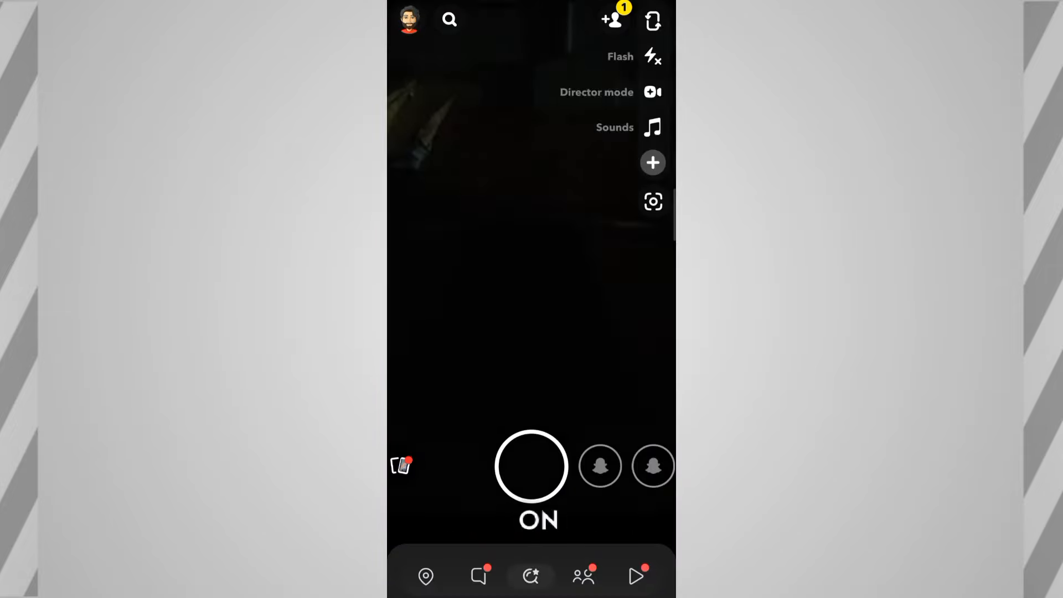
# - From the profile's Settings, scroll to App Appearance and choose Always Dark
pyautogui.click(408, 19)
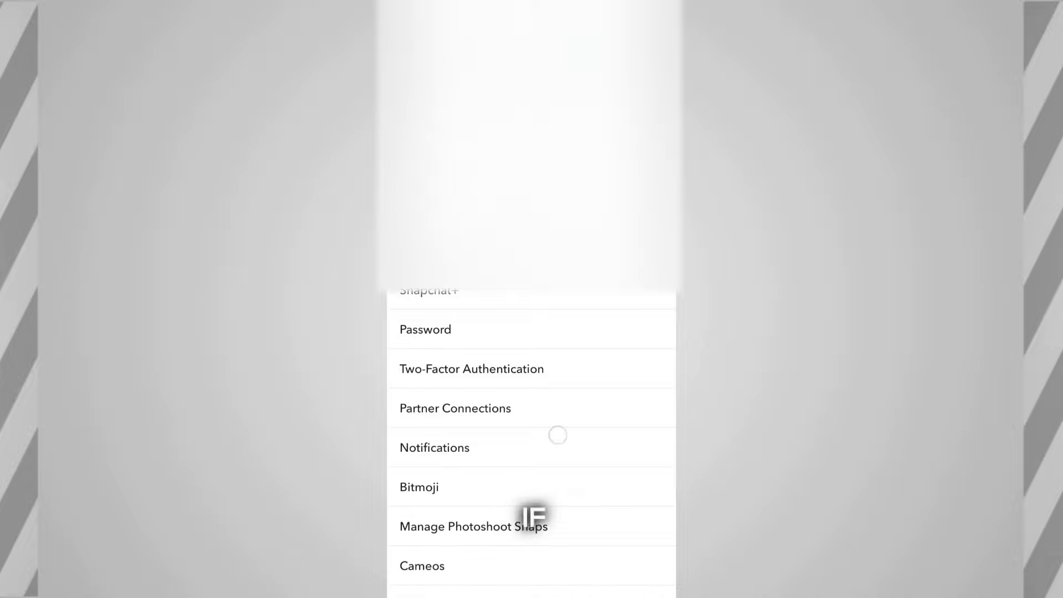
pyautogui.scroll(-3)
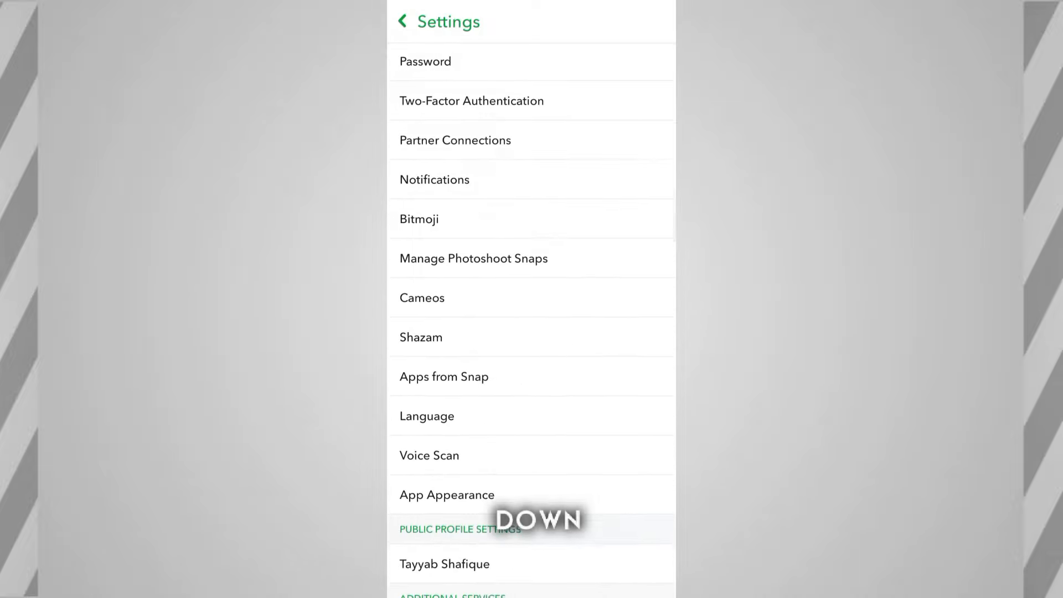
pyautogui.scroll(-3)
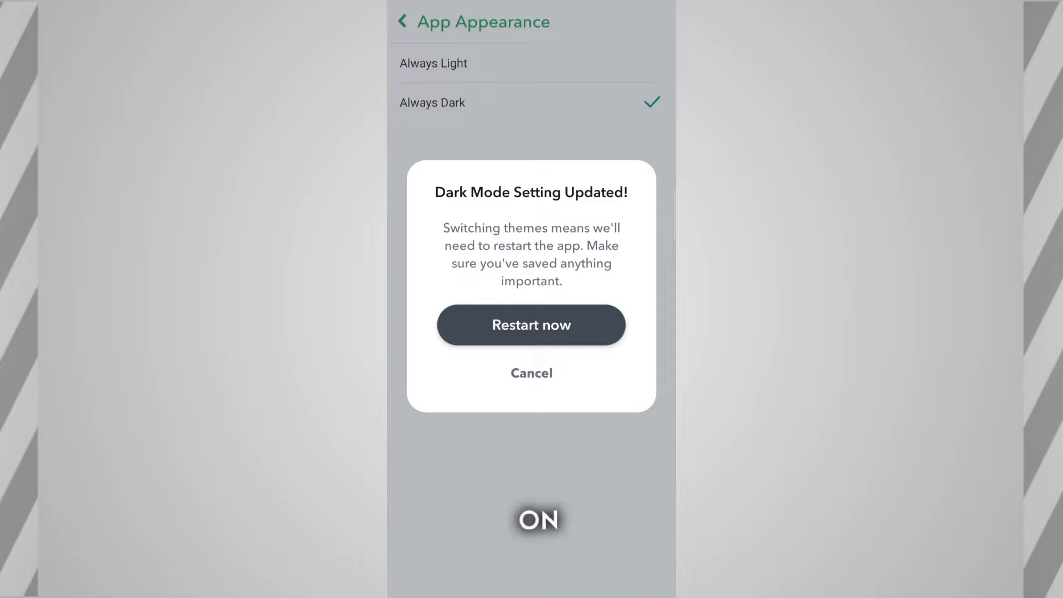
# - Restart Snapchat with the new theme and scroll the profile page now shown in dark mode
pyautogui.click(530, 324)
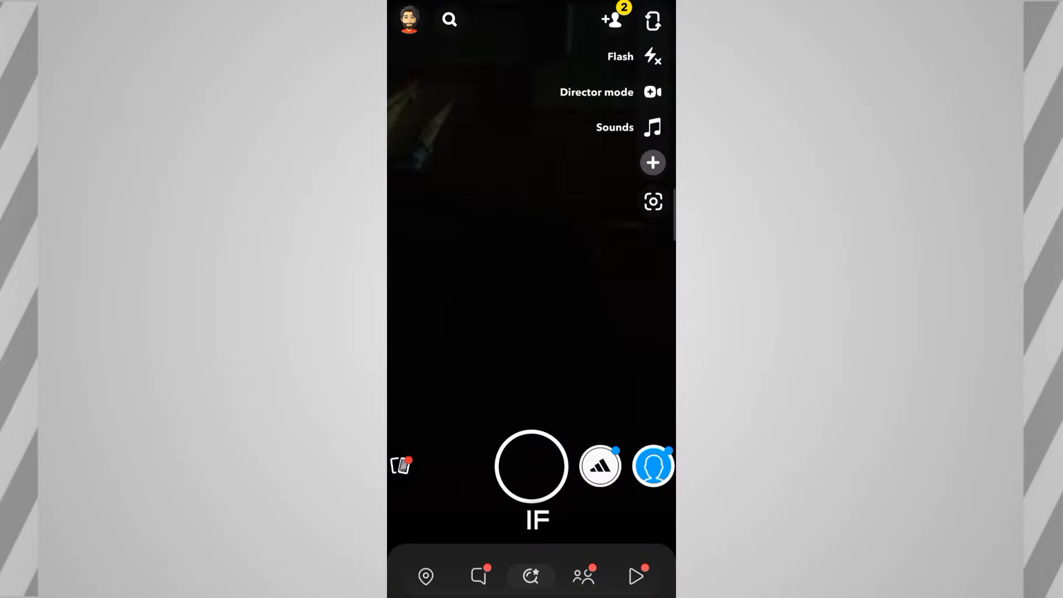
pyautogui.click(409, 19)
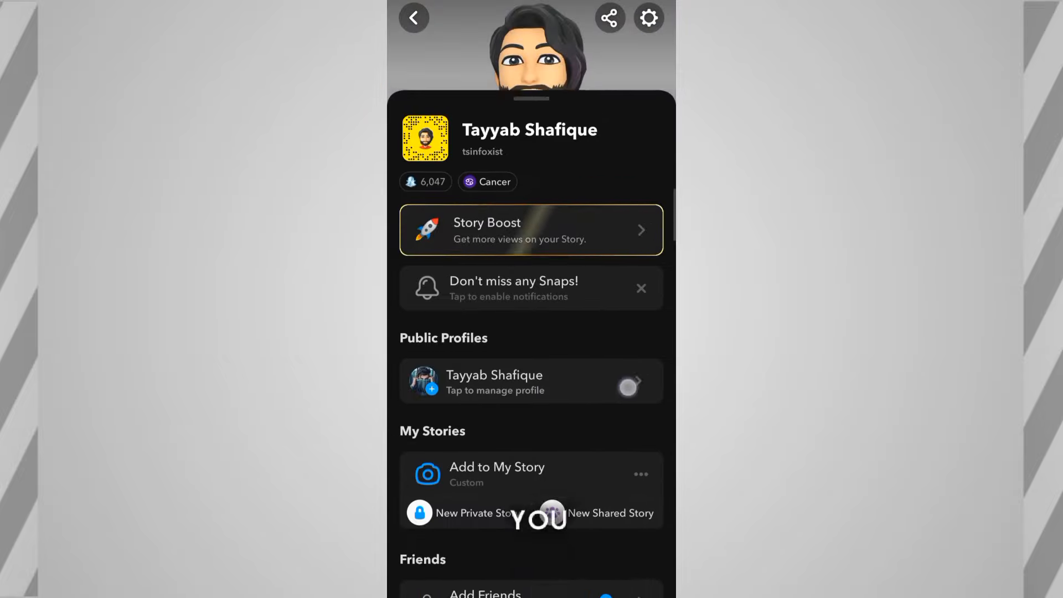
pyautogui.scroll(-3)
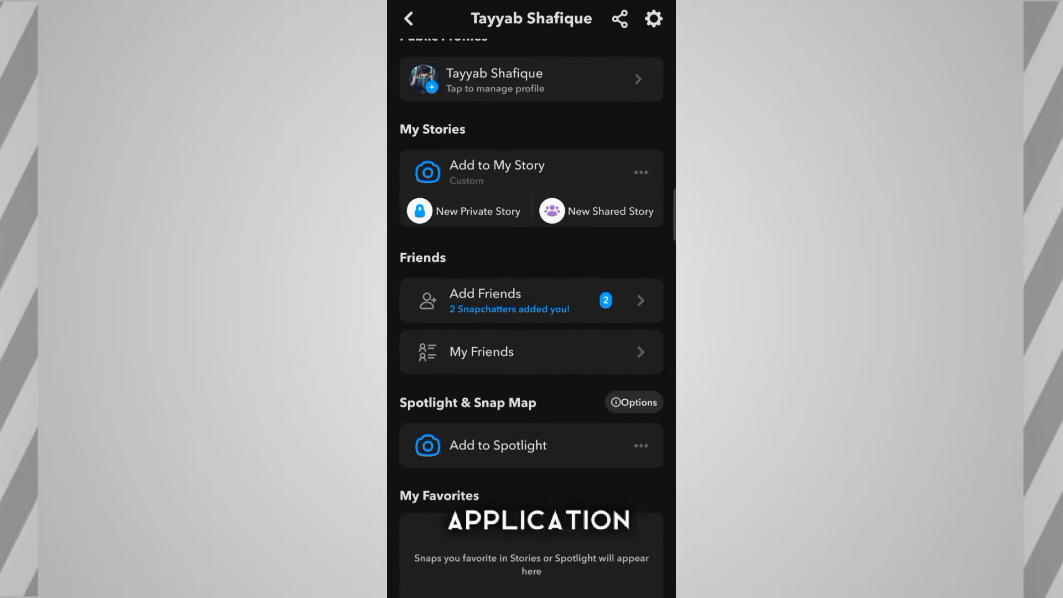
pyautogui.scroll(-3)
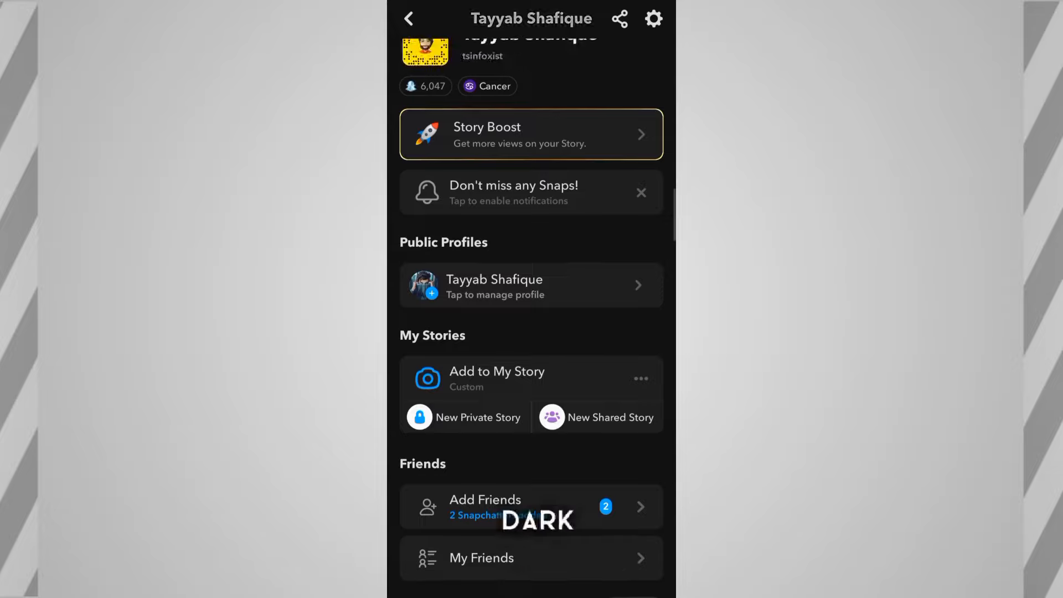